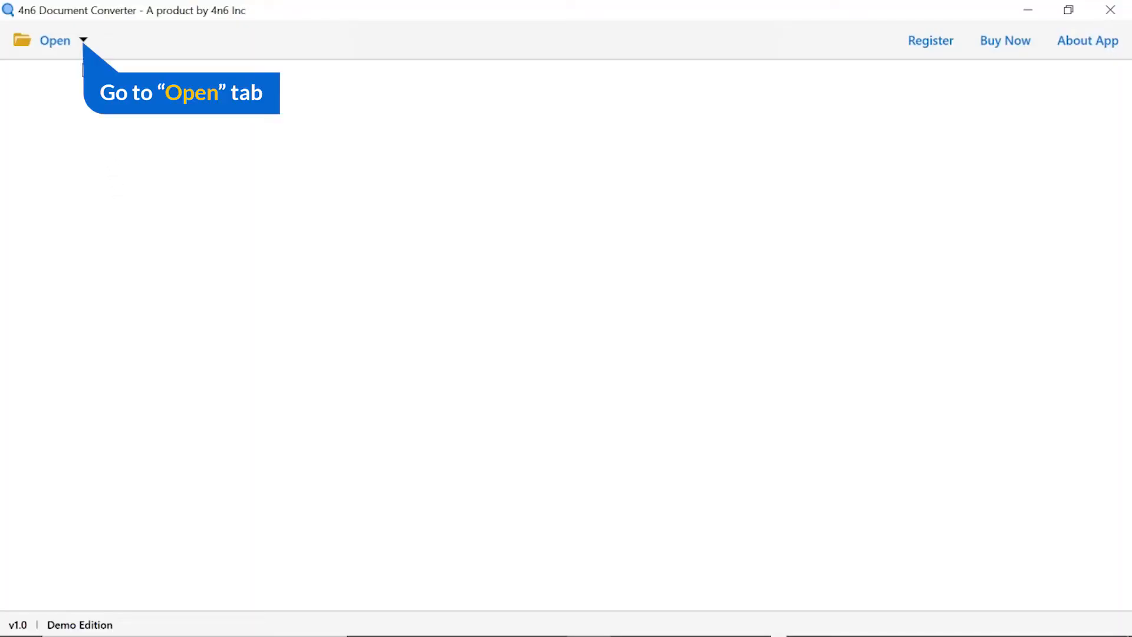
Choose to load a whole folder of CAD files via Open > CAD Files > Choose Folders.
click(55, 41)
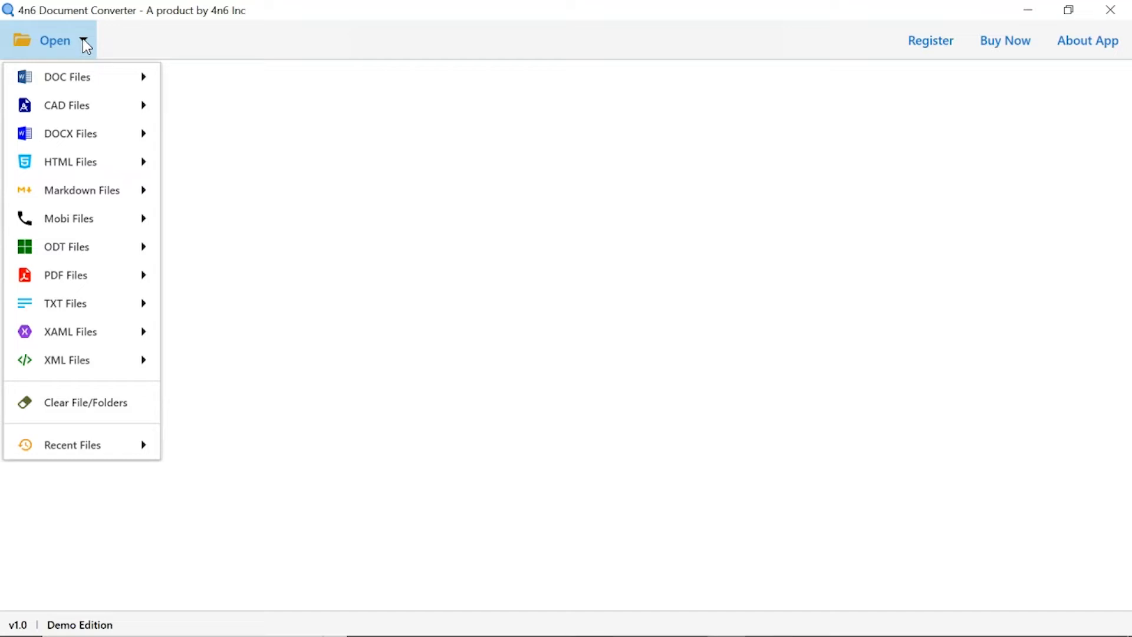
mouse_move(66, 105)
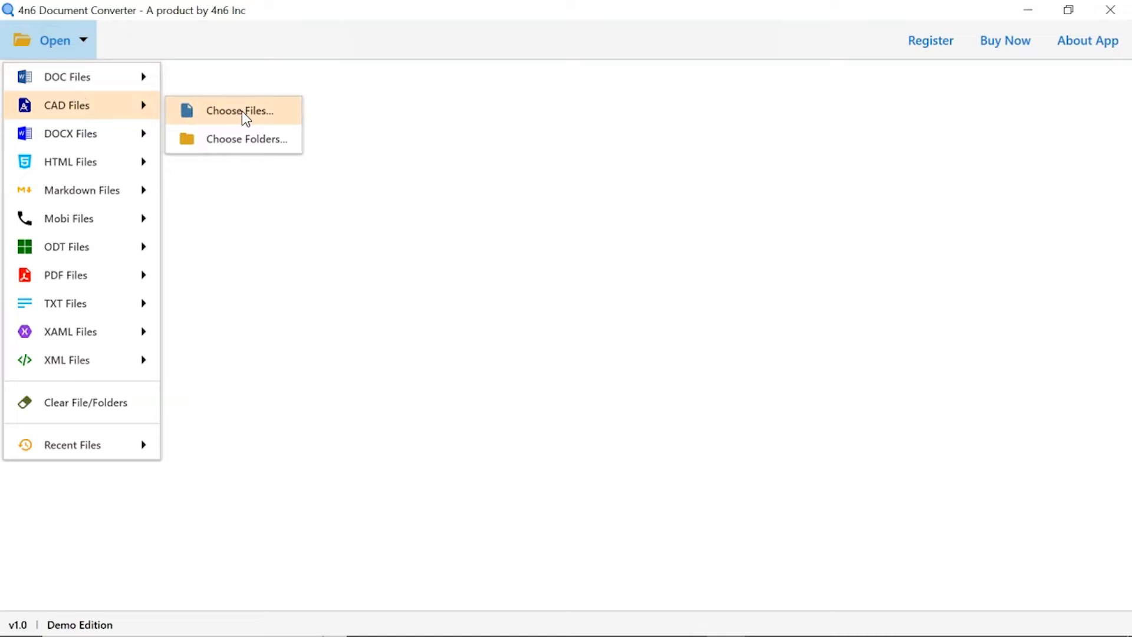
mouse_move(247, 138)
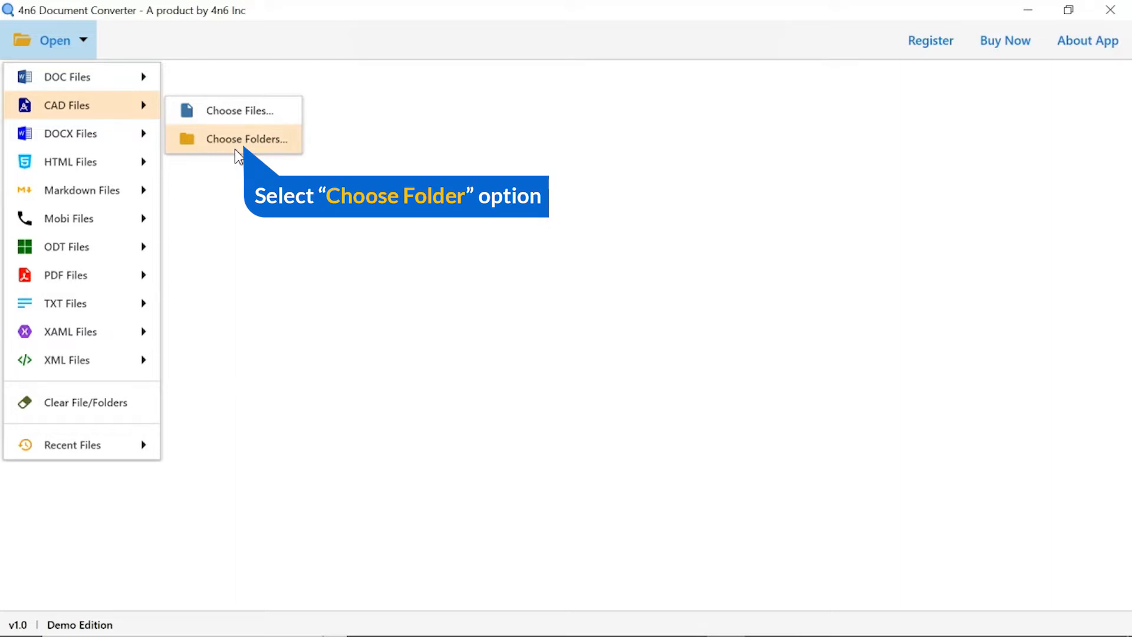
click(248, 139)
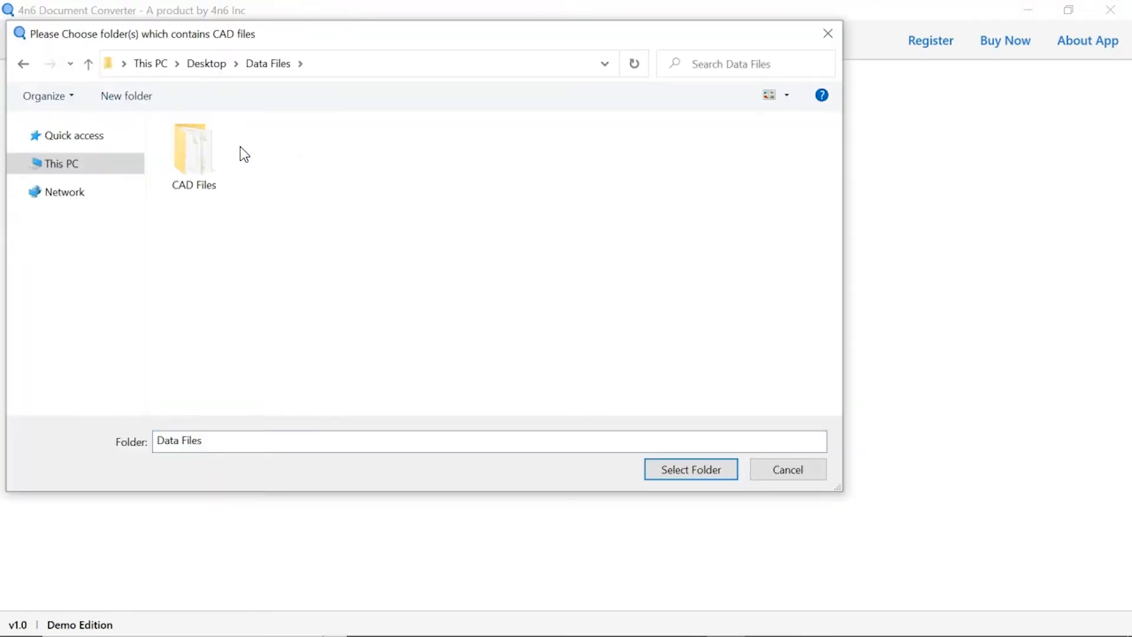
Select the CAD Files folder from Data Files so its 18 files load.
click(193, 148)
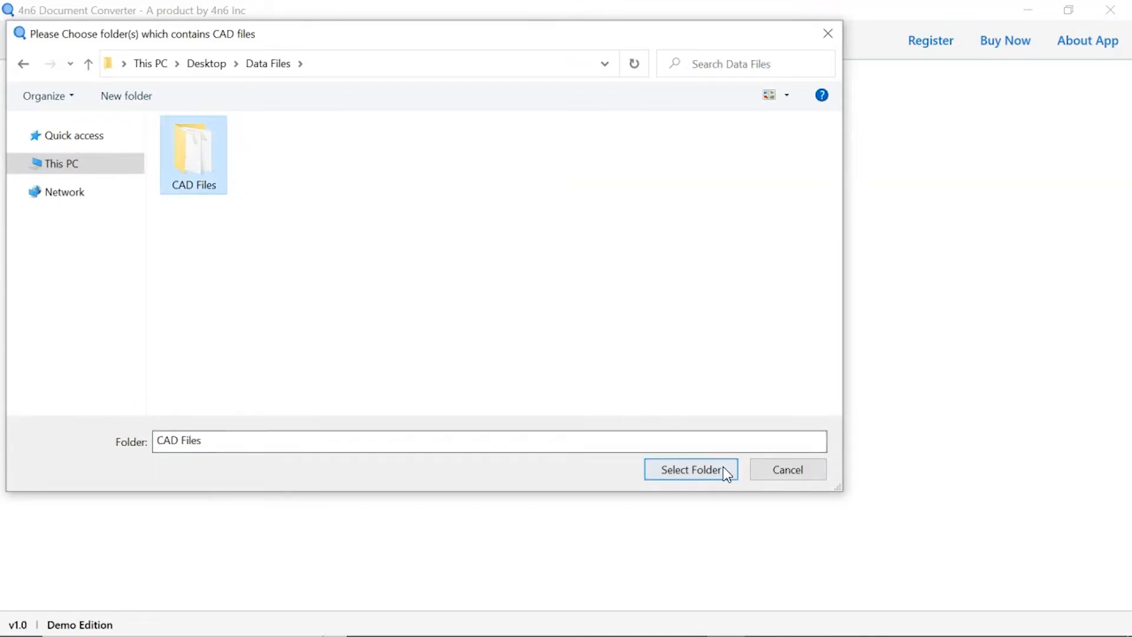
click(689, 470)
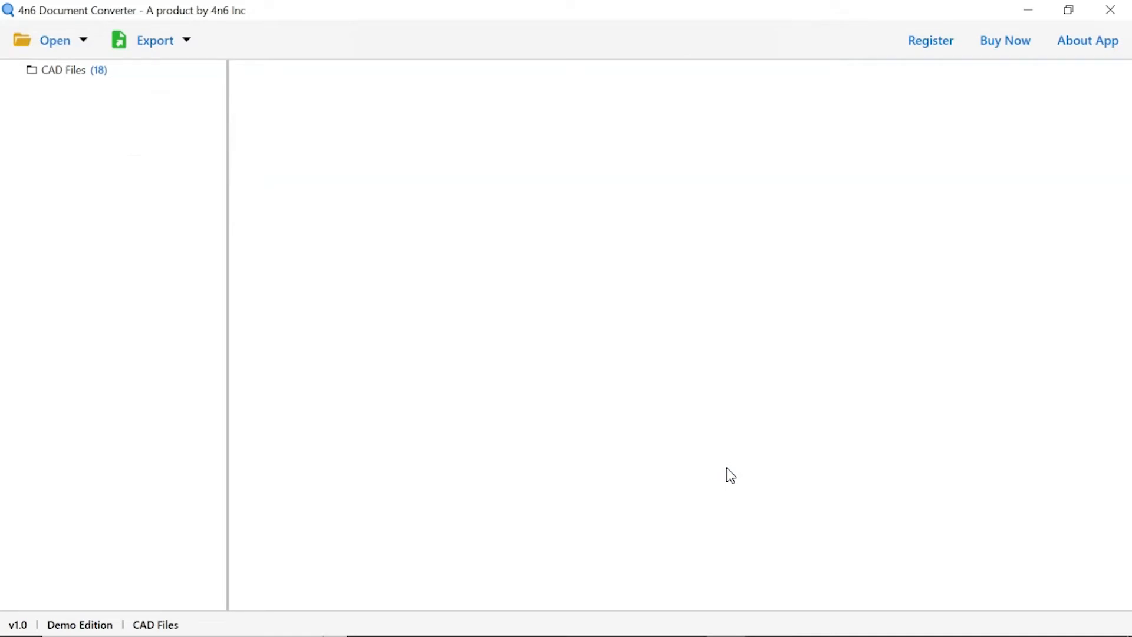
Select the loaded CAD Files (18) entry so its drawings are listed by name.
click(65, 70)
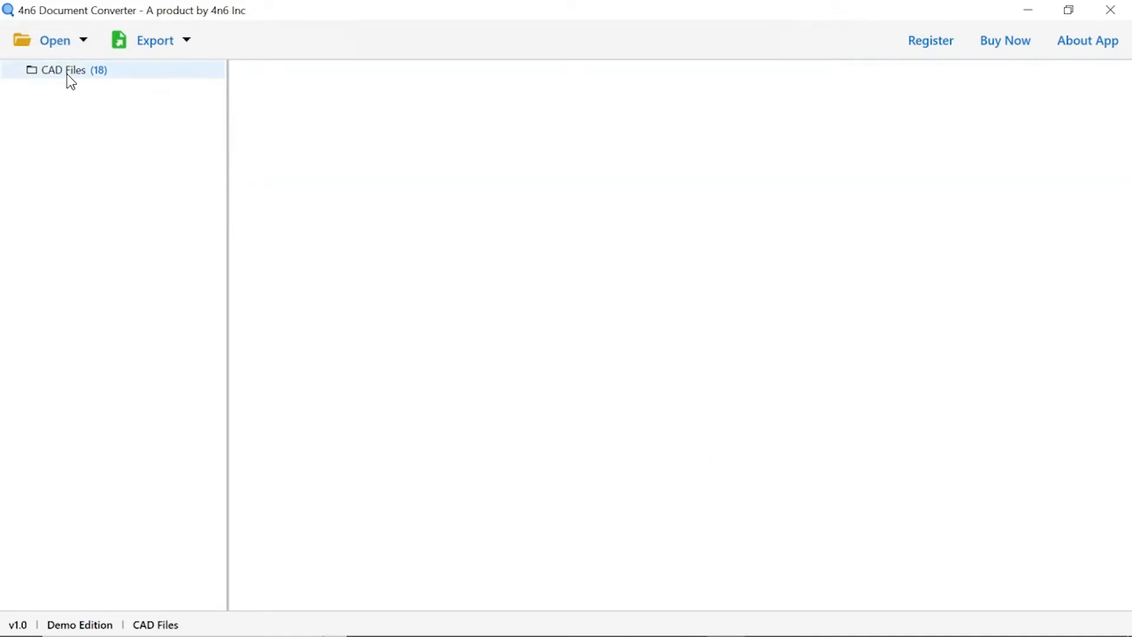
click(63, 70)
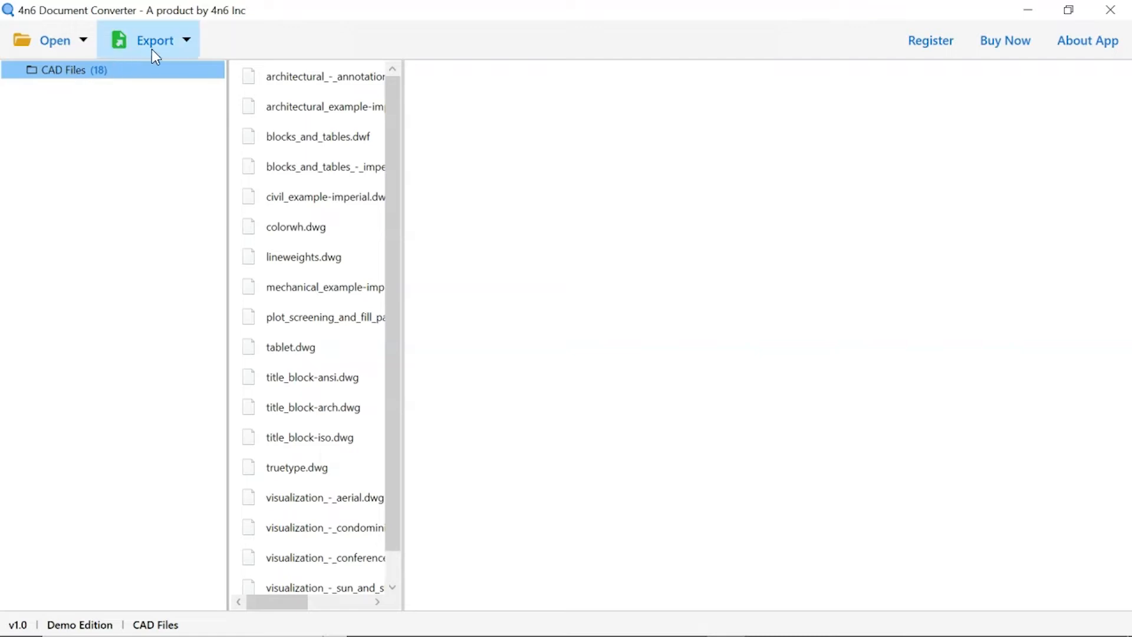
Choose SVG as the export format from the Export format grid.
click(154, 40)
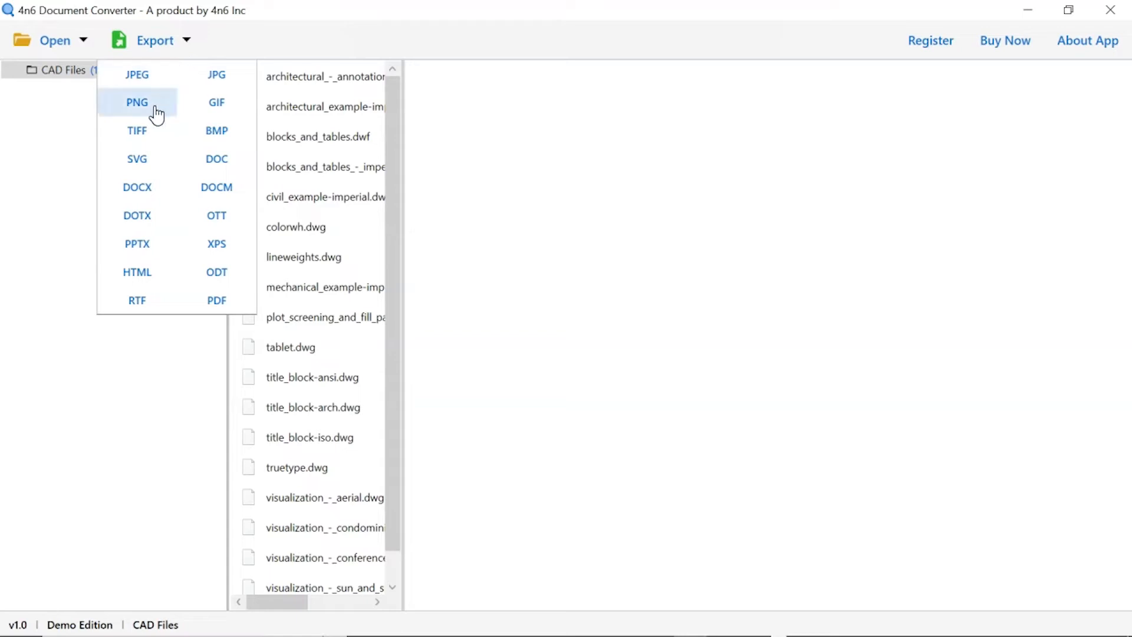
mouse_move(136, 158)
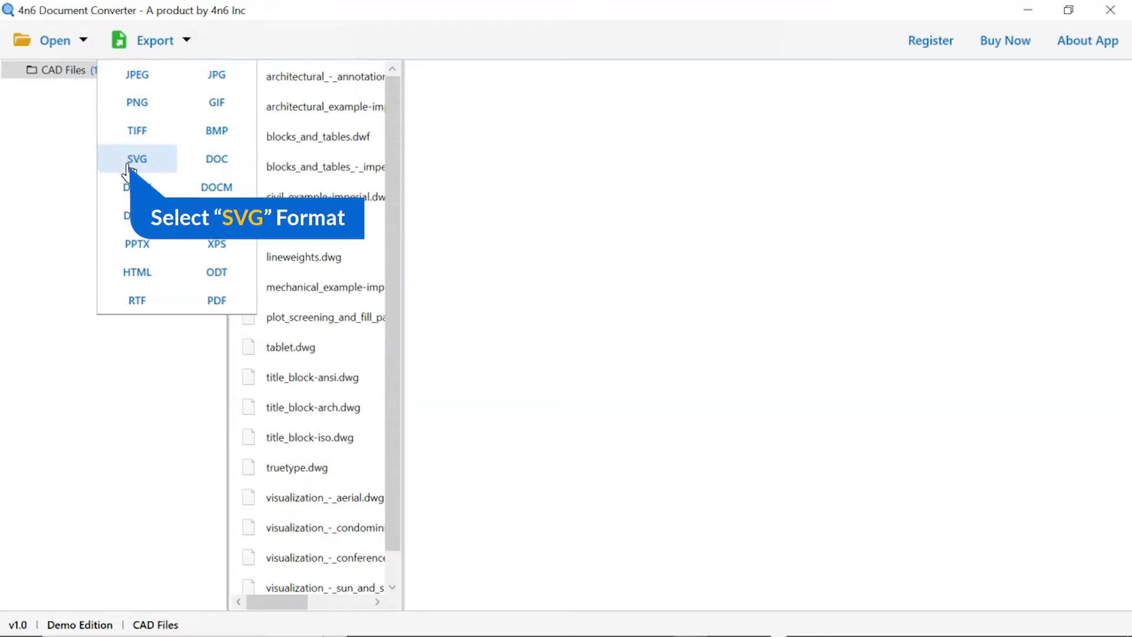
click(136, 159)
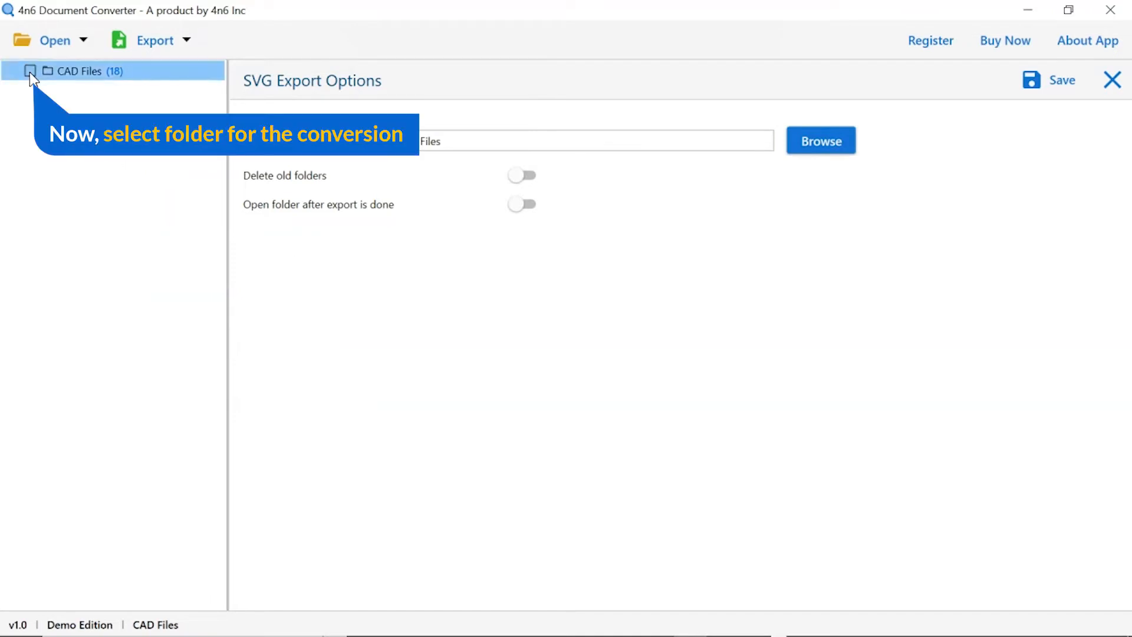
Check CAD Files for conversion and set output to Desktop\Converted Files\CAD Files.
click(30, 70)
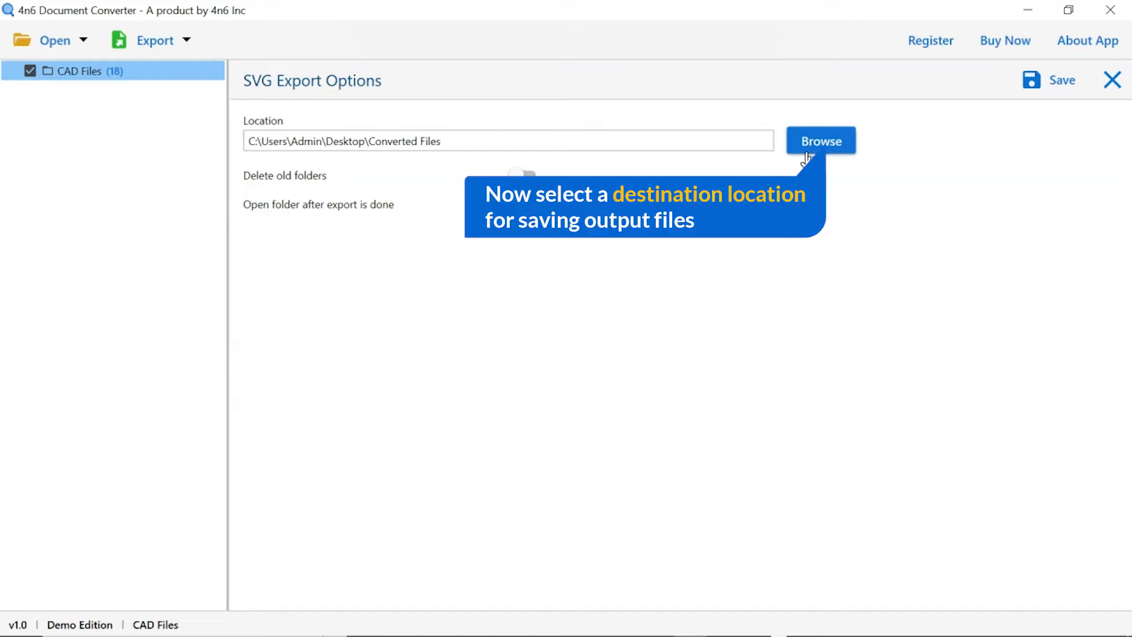
click(820, 141)
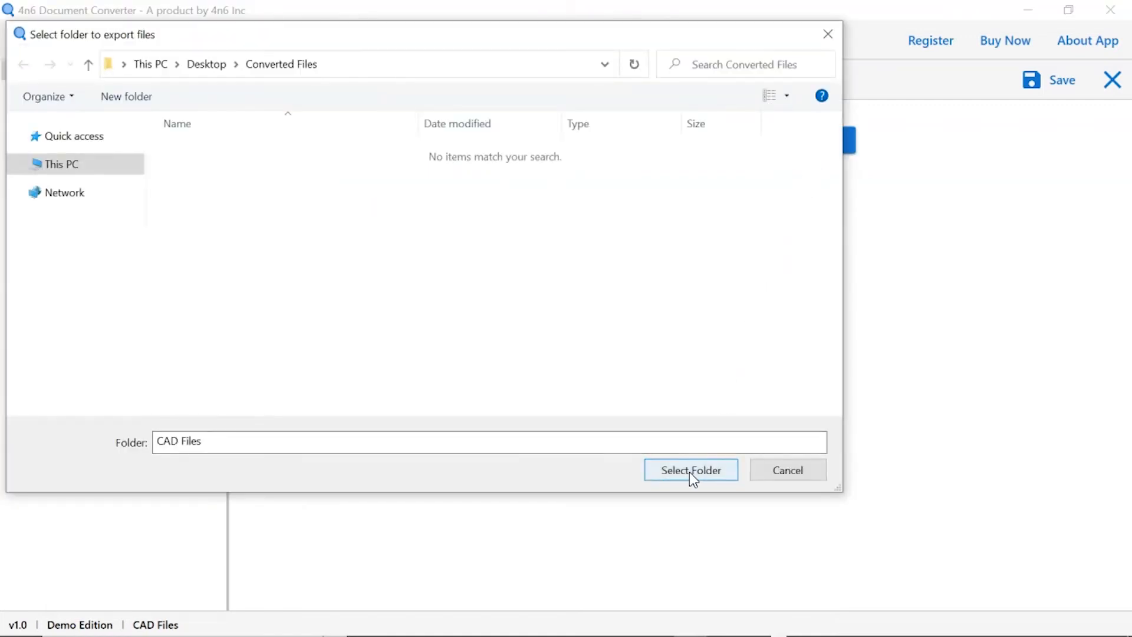
click(690, 470)
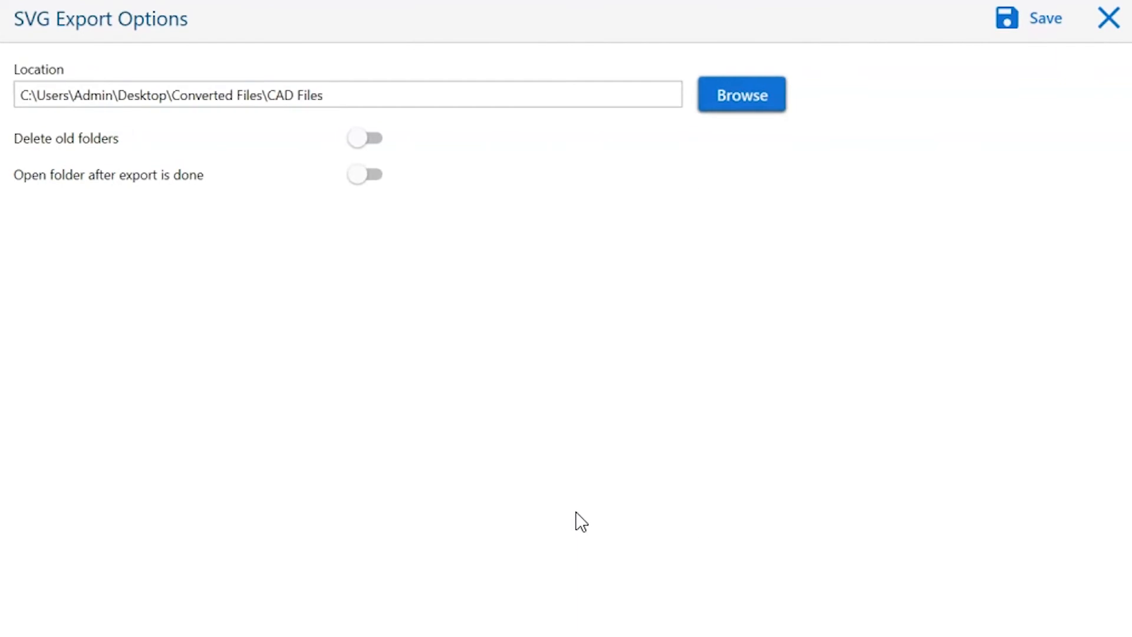
mouse_move(387, 177)
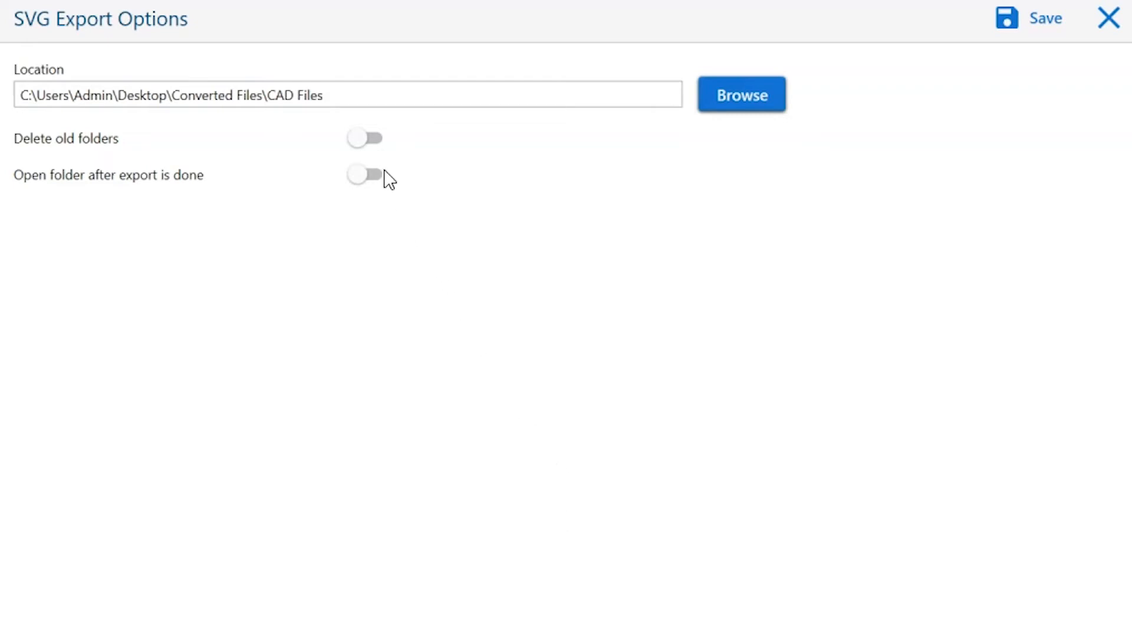
mouse_move(364, 138)
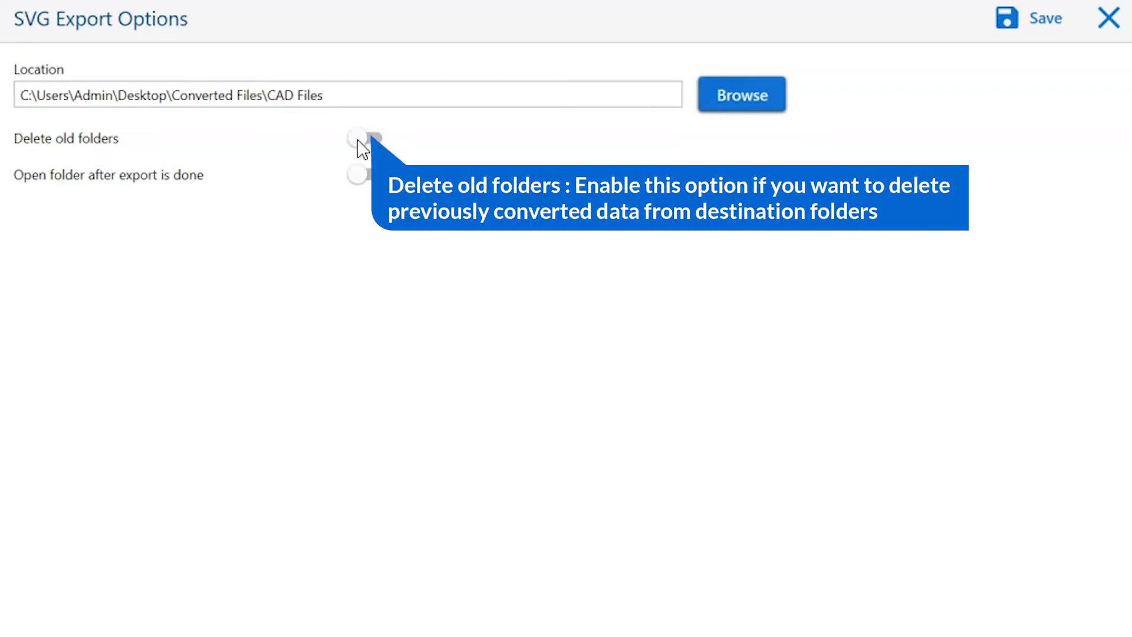
click(364, 138)
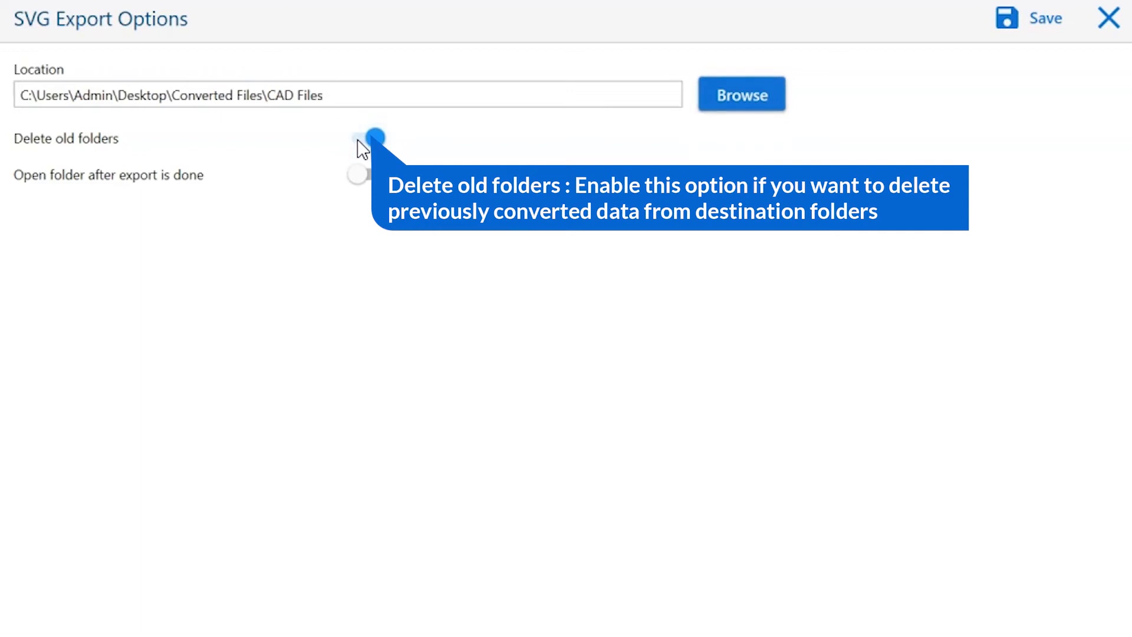
click(371, 137)
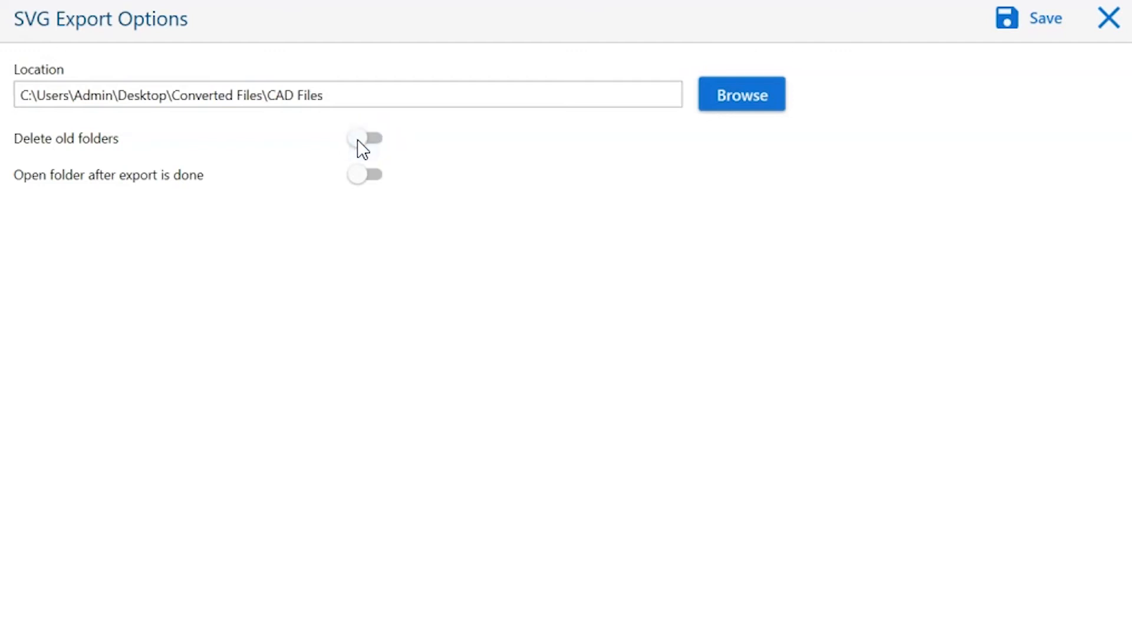
mouse_move(364, 181)
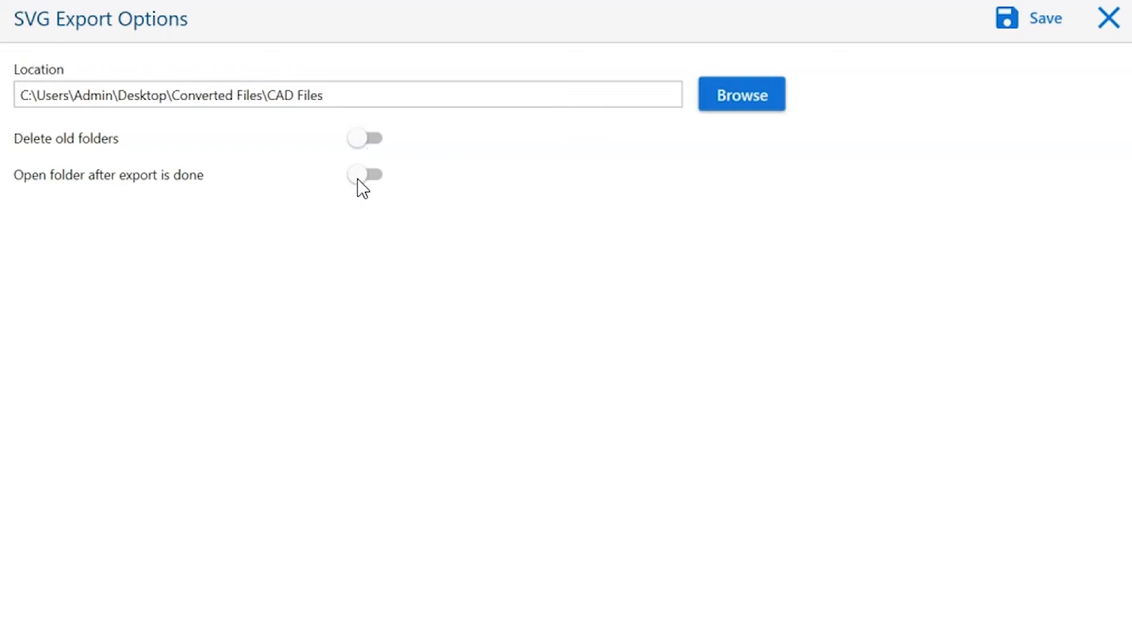
click(366, 175)
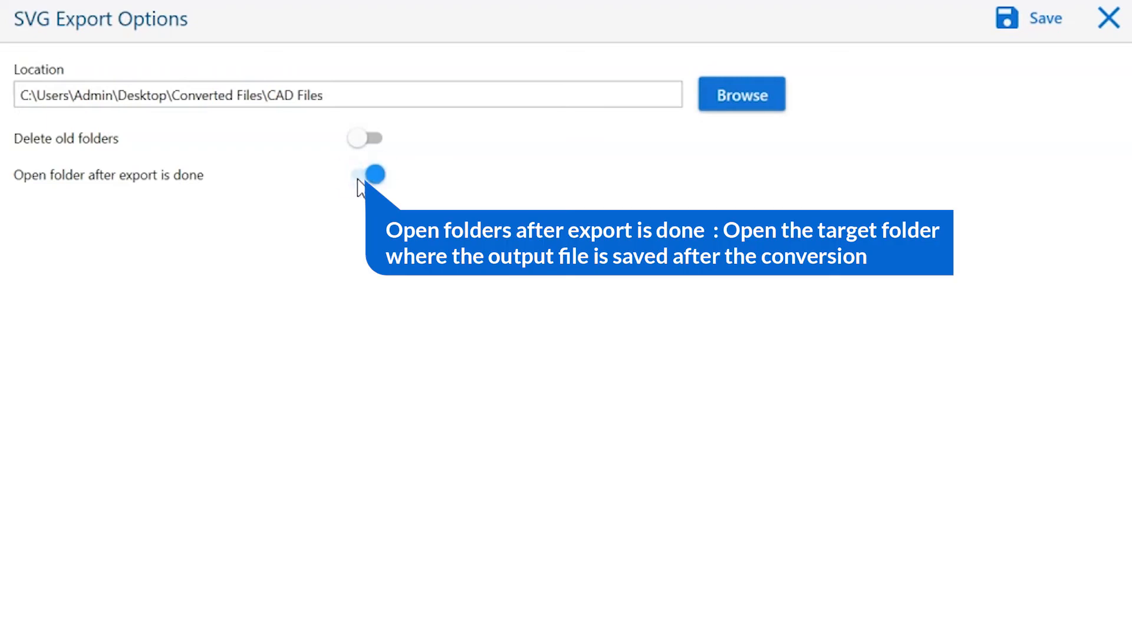
click(366, 175)
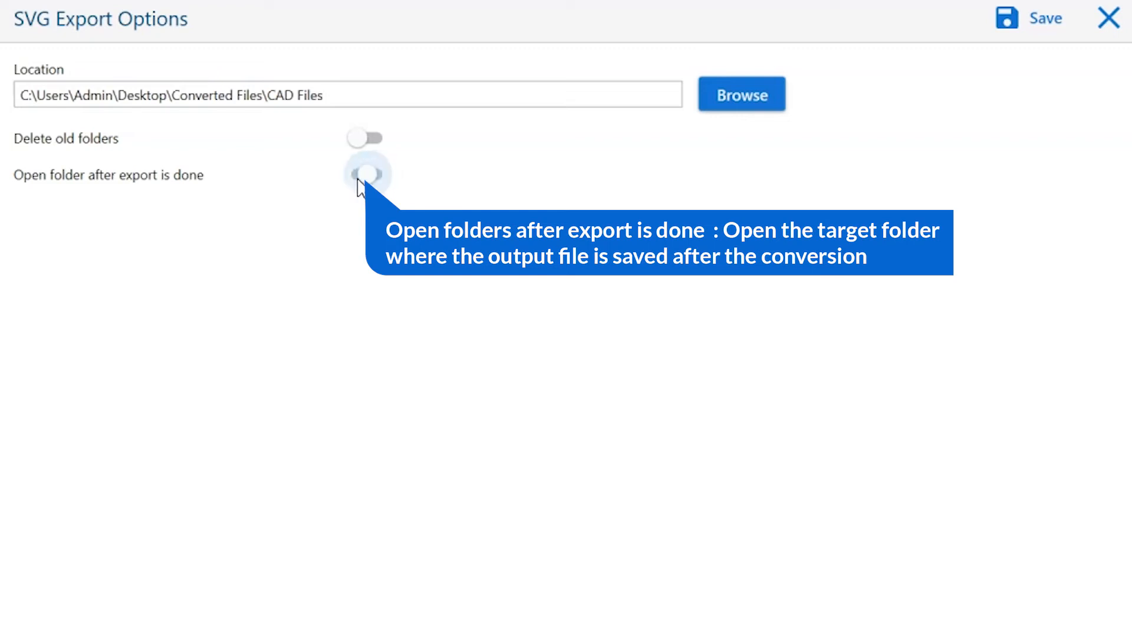
mouse_move(371, 272)
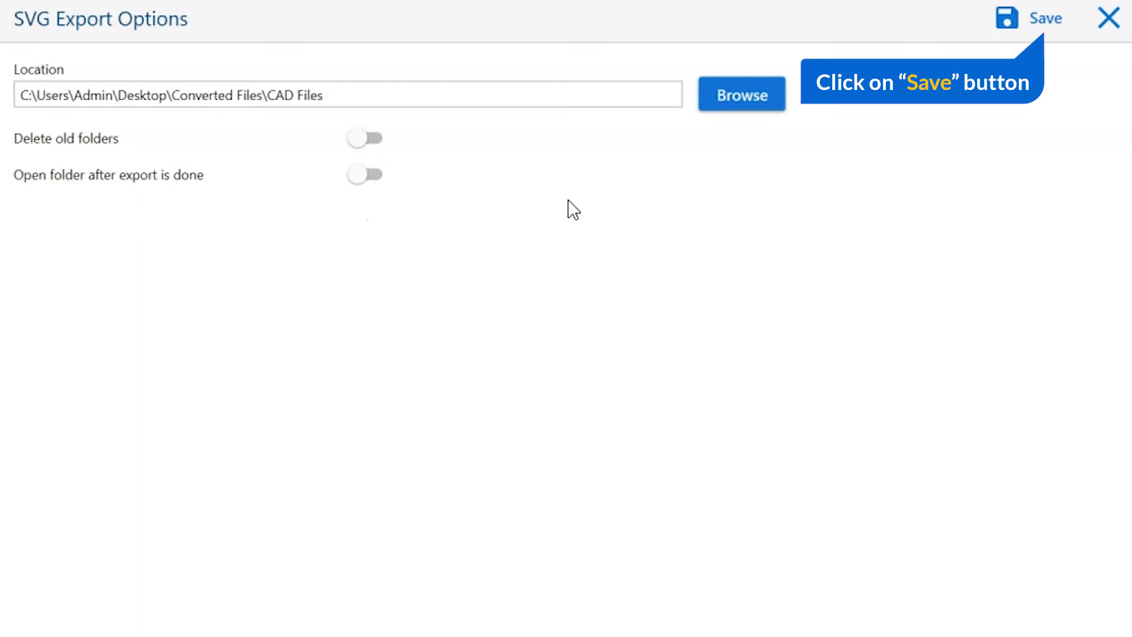
Run the SVG export with Save and dismiss the Demo Edition limit notice.
click(1043, 18)
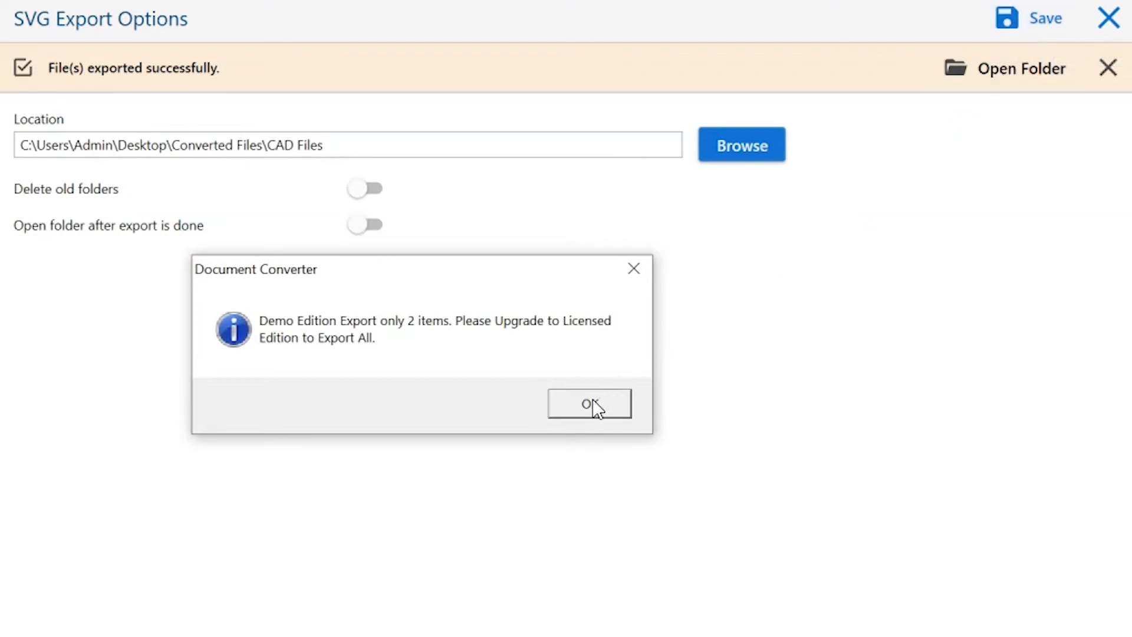
click(589, 403)
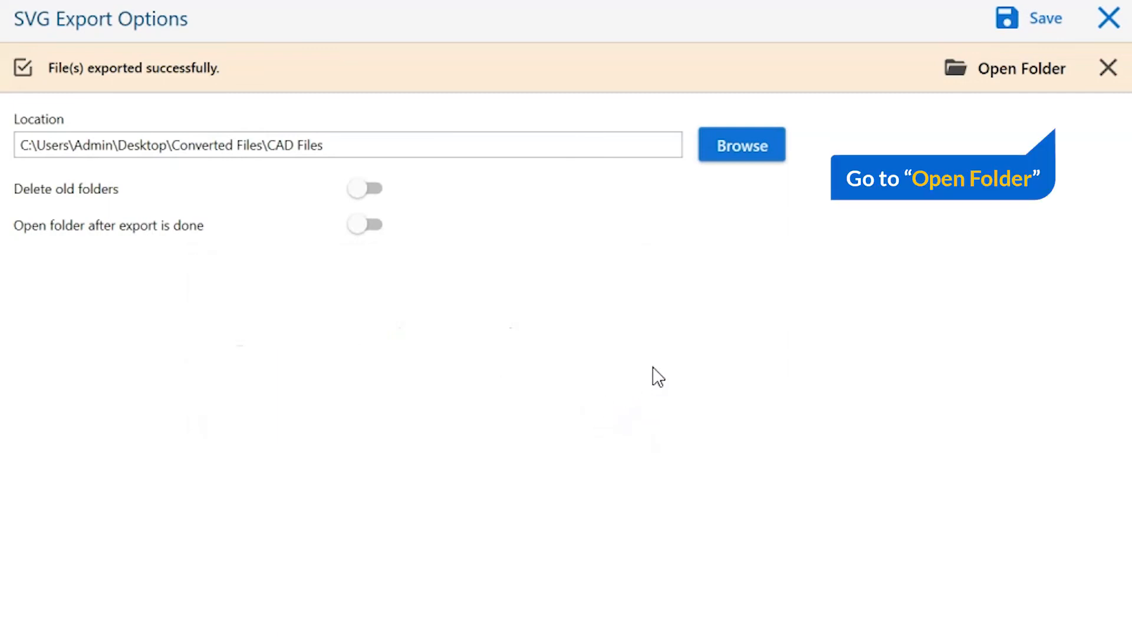
mouse_move(1032, 86)
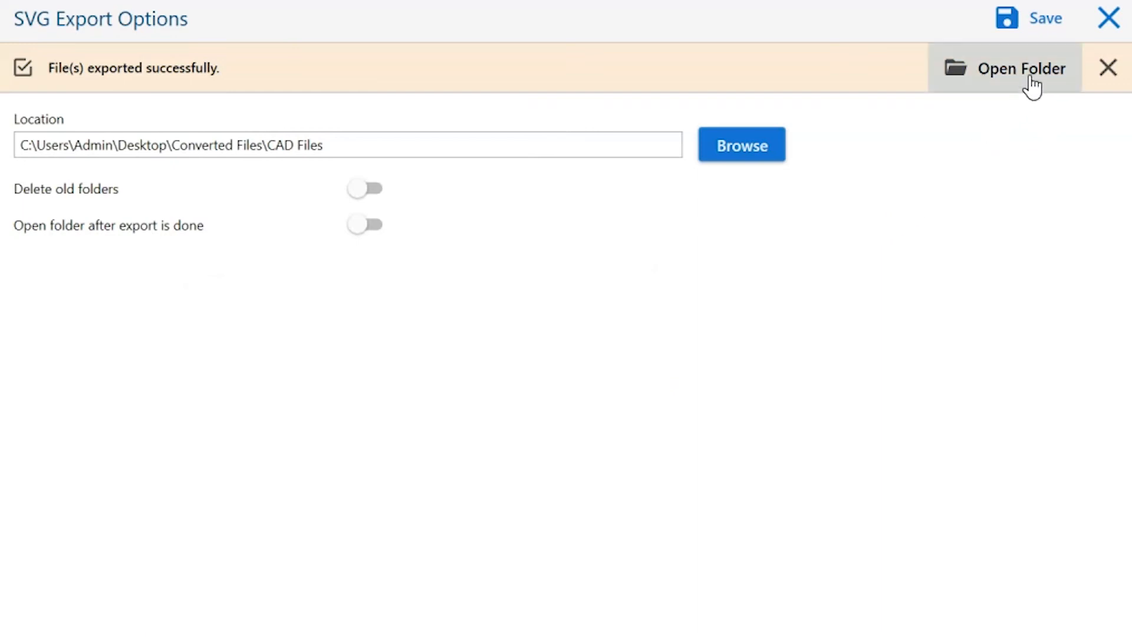
Show the two exported SVG files in File Explorer via Open Folder.
click(1022, 68)
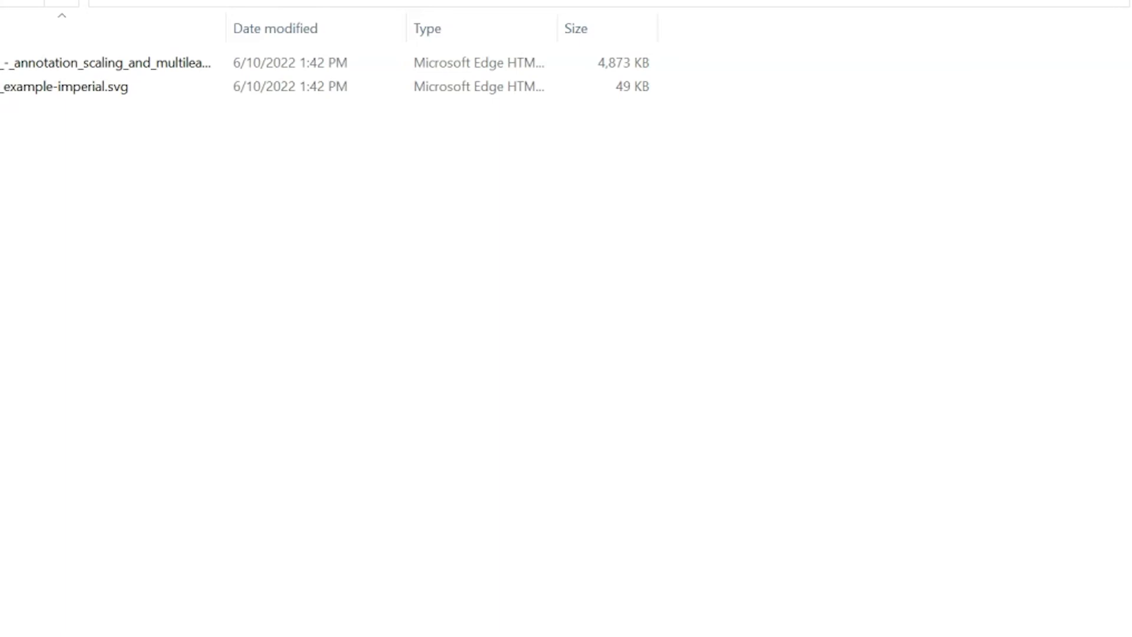